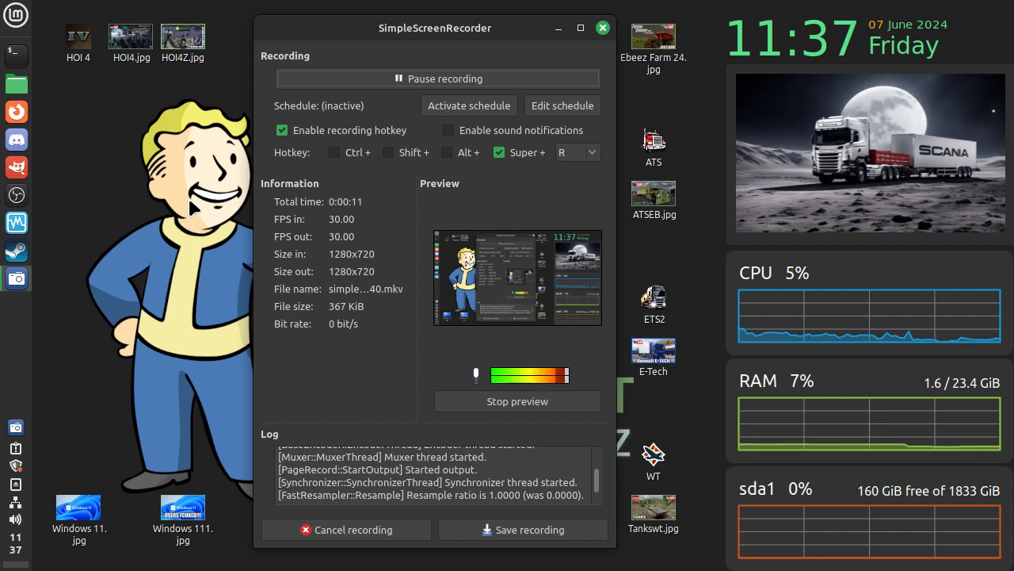
pyautogui.moveTo(638, 49)
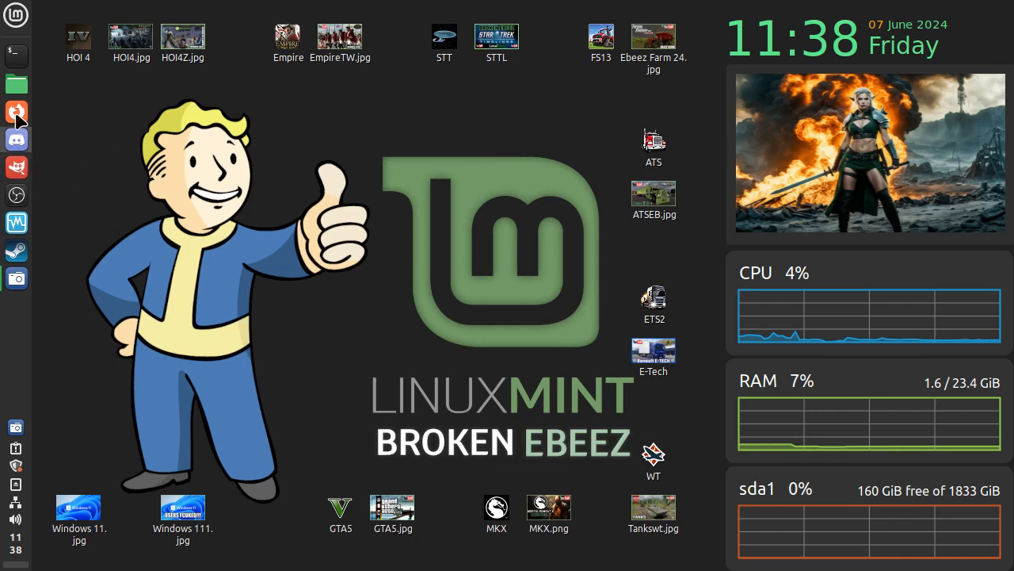
# Step: Open the home folder in Nemo and go into Documents, showing Backups and Mental Outlaw
pyautogui.click(16, 84)
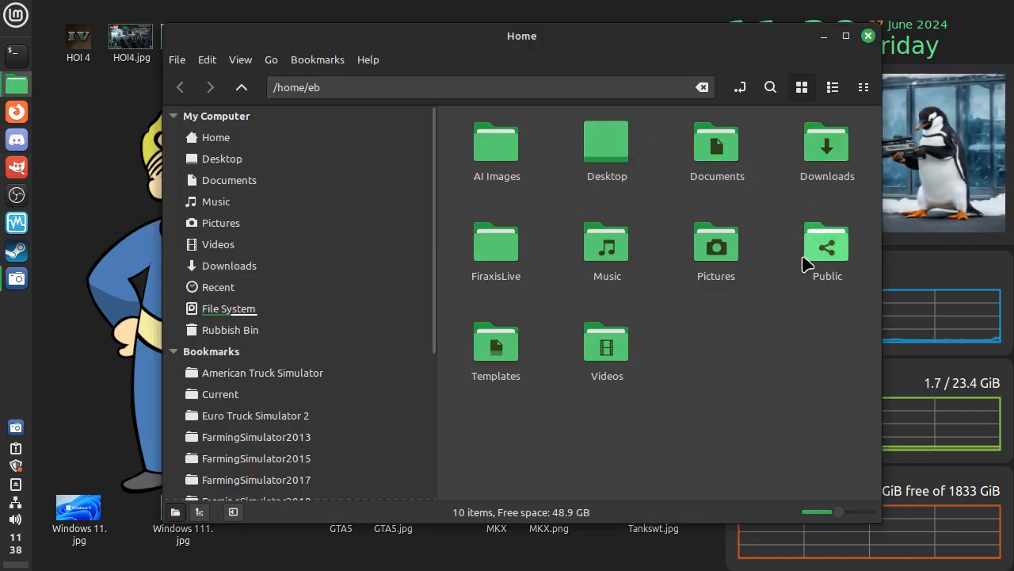
pyautogui.click(716, 151)
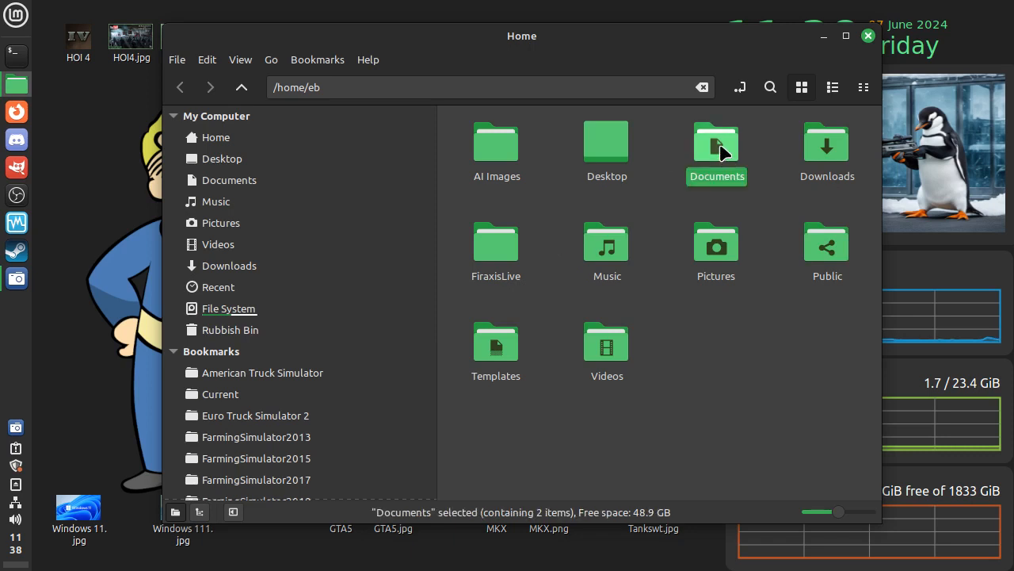
pyautogui.doubleClick(717, 147)
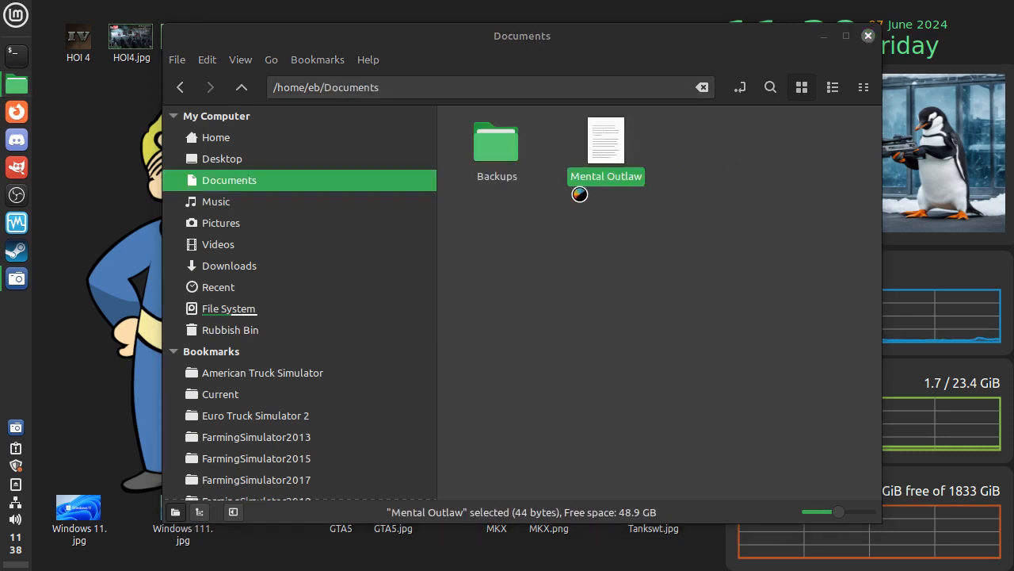
# Step: Open the Mental Outlaw text file in Xed and copy its YouTube link
pyautogui.doubleClick(606, 141)
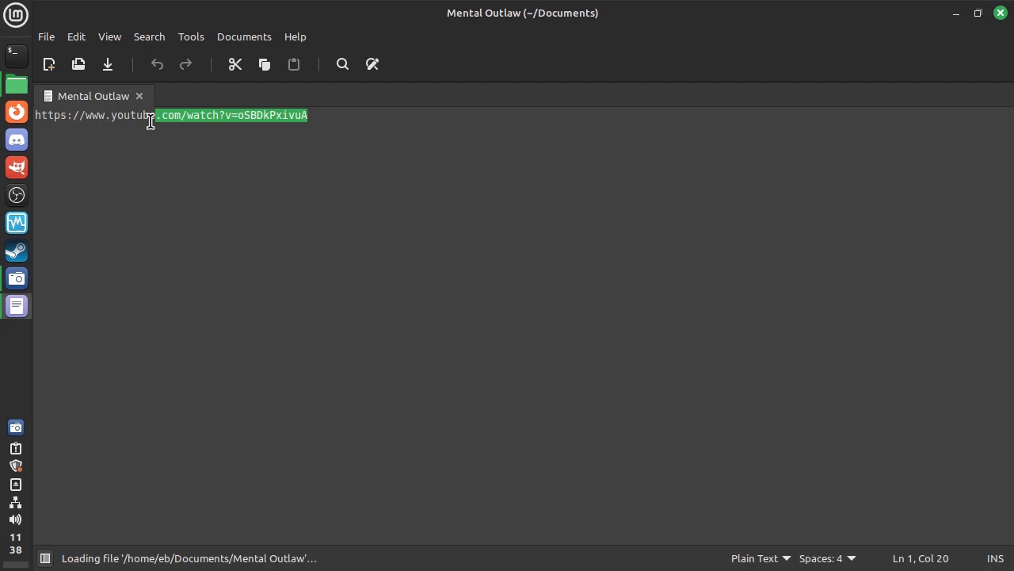
pyautogui.rightClick(210, 119)
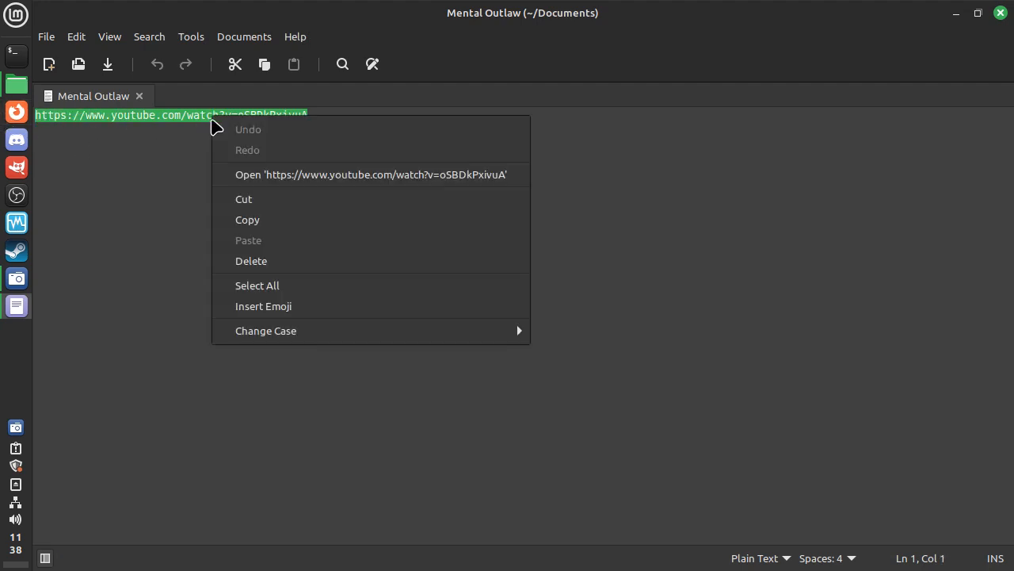
pyautogui.click(808, 133)
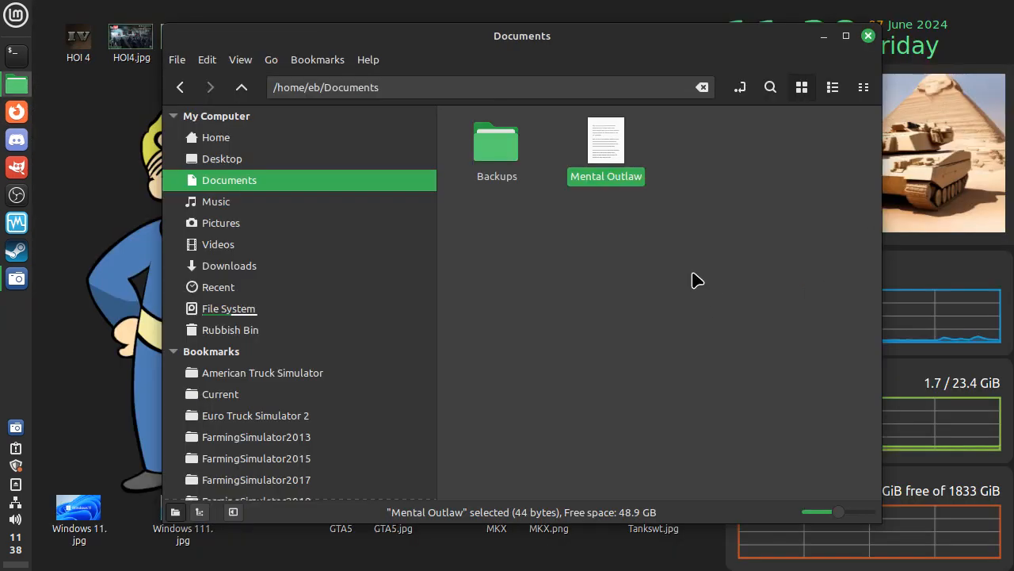
# Step: Close the Documents window and launch Firefox from the panel
pyautogui.click(867, 36)
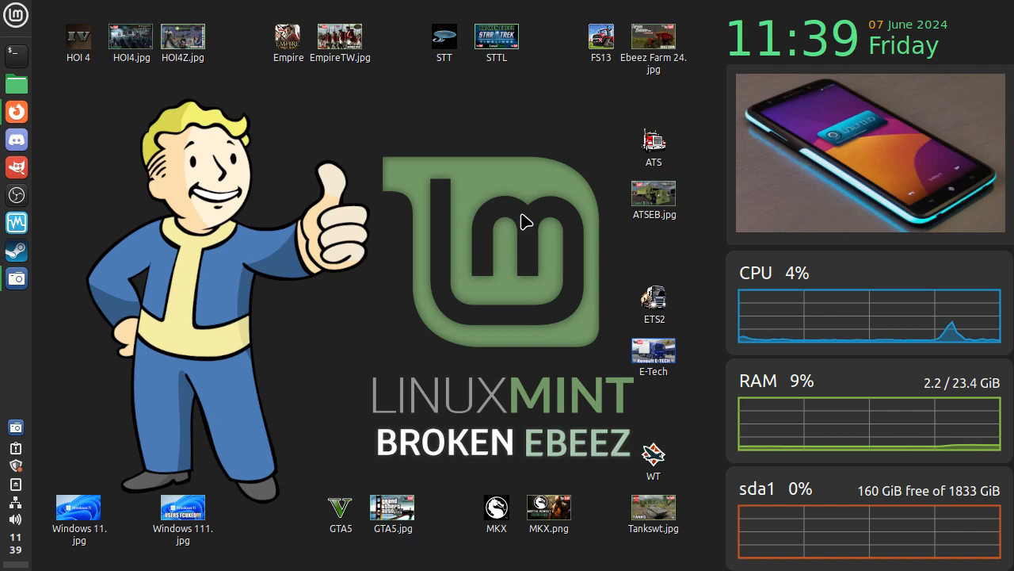
pyautogui.moveTo(352, 149)
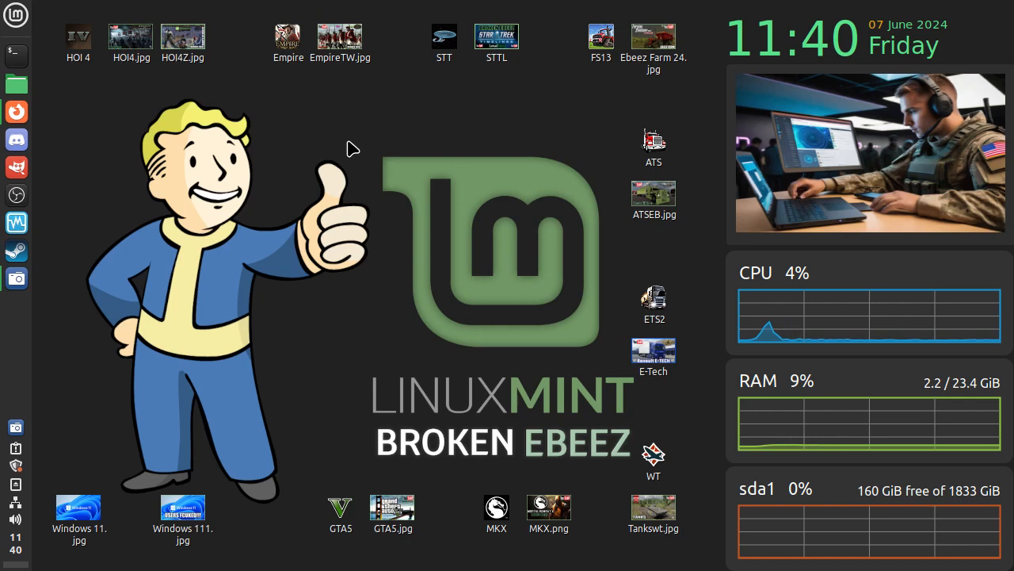
pyautogui.click(16, 111)
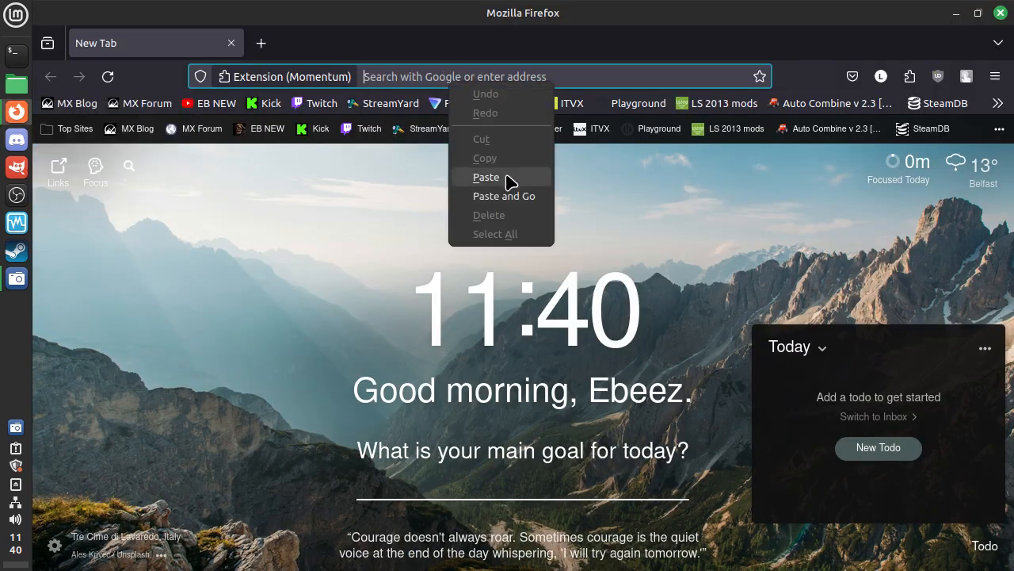
# Step: Paste and go with the copied link to load the 'Hacking Windows Recall To See Everything' video
pyautogui.click(504, 196)
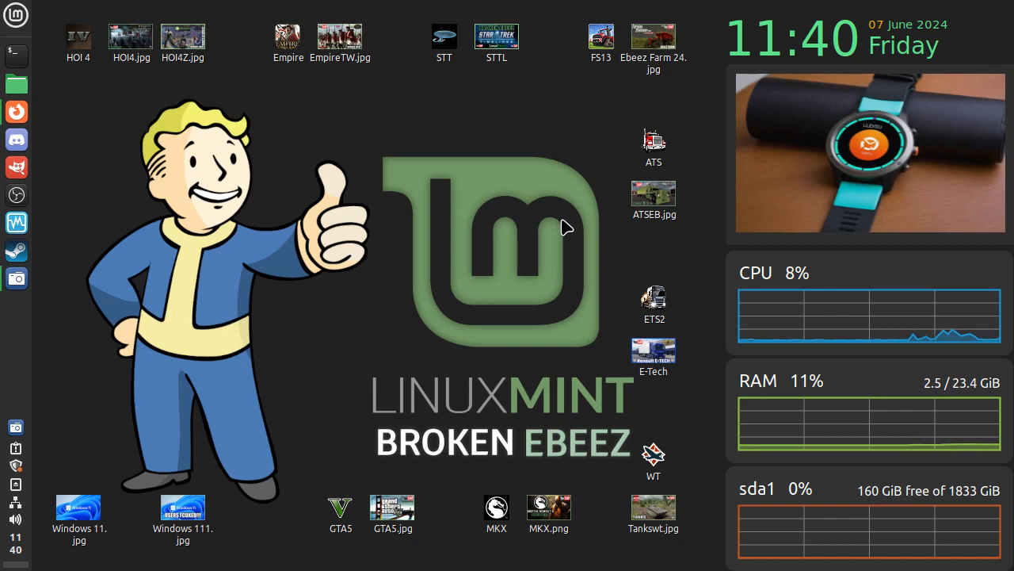
pyautogui.moveTo(35, 125)
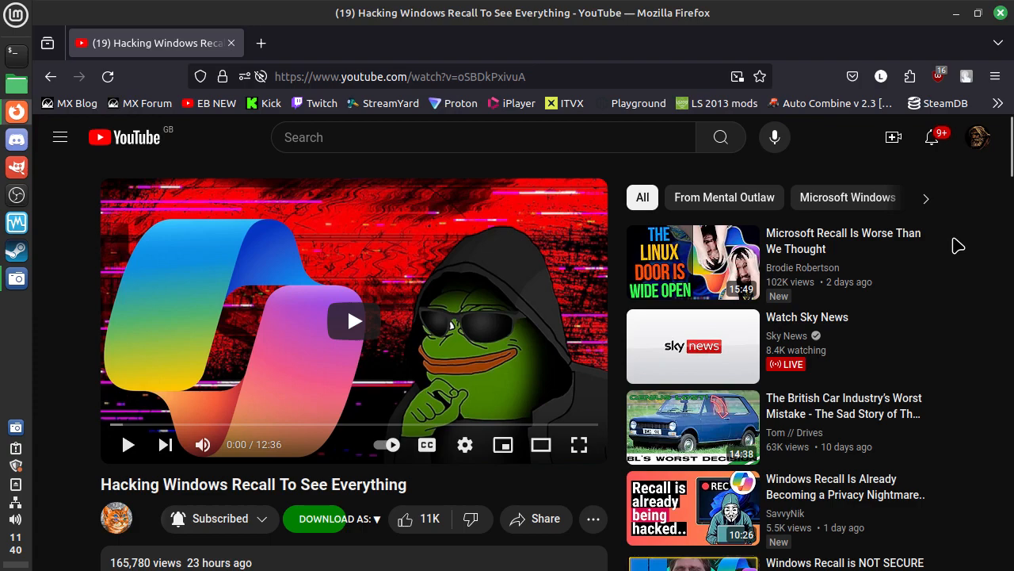
pyautogui.moveTo(50, 422)
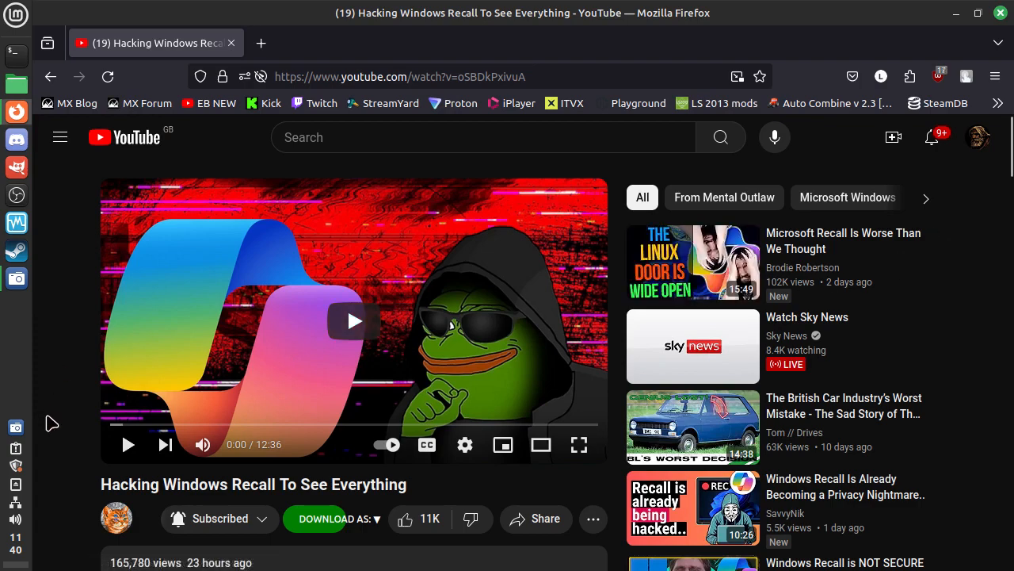
pyautogui.scroll(-3)
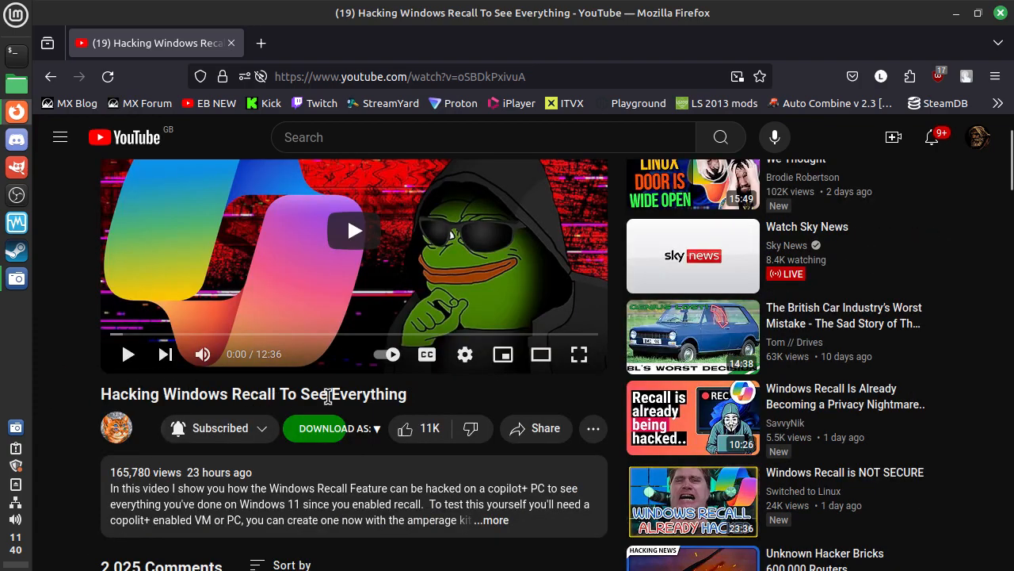
pyautogui.scroll(3)
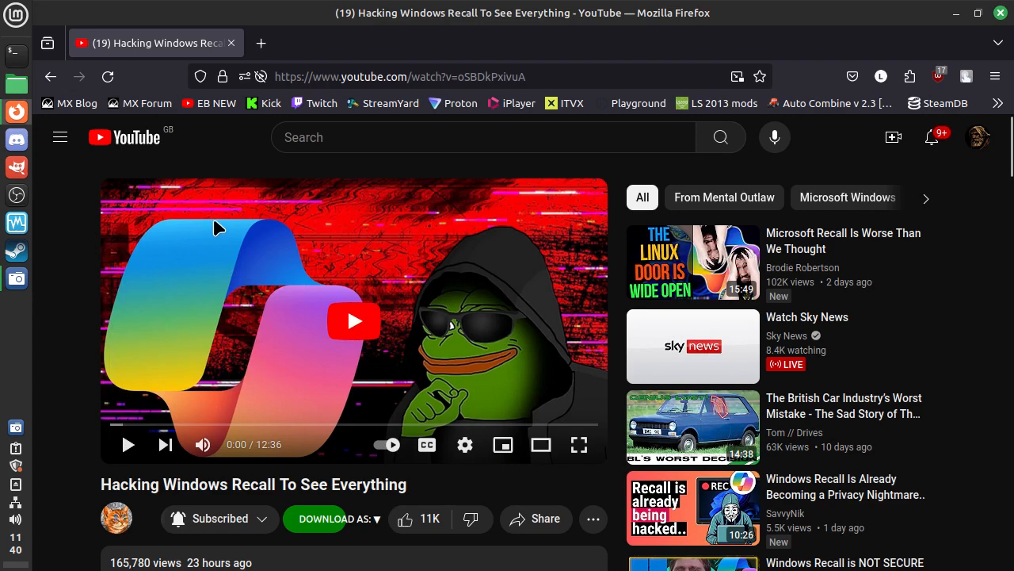
pyautogui.moveTo(427, 333)
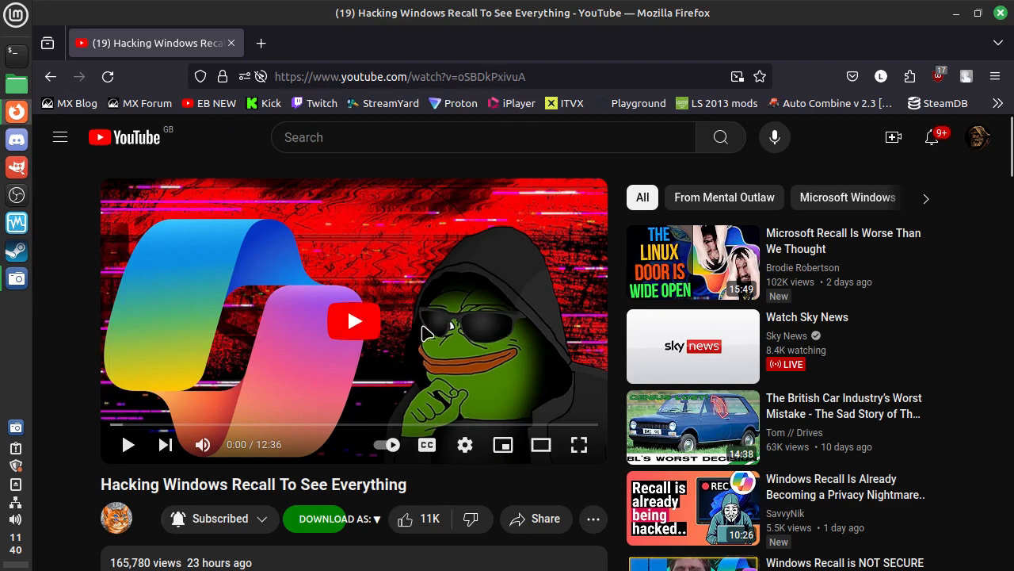
pyautogui.moveTo(277, 353)
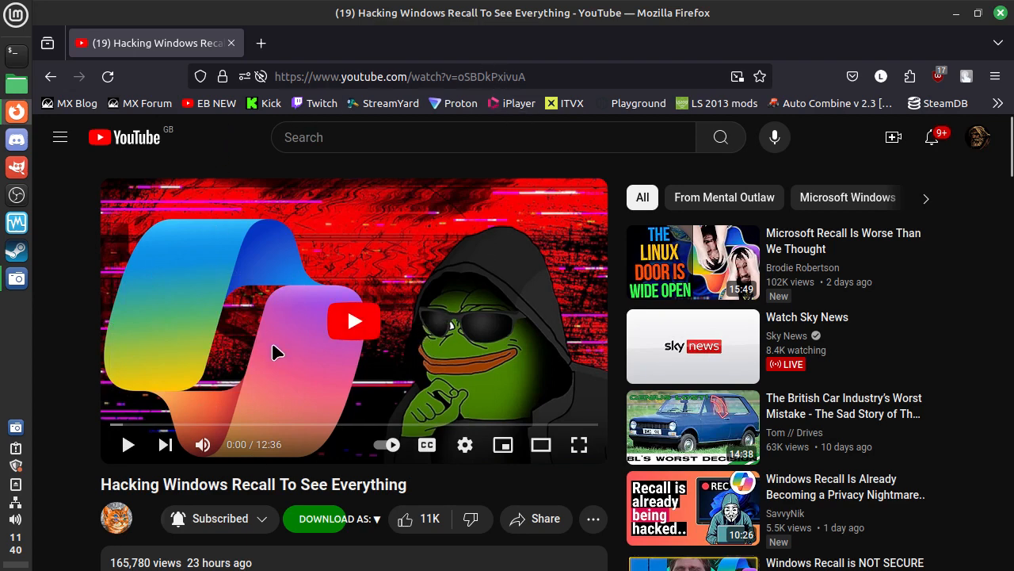
pyautogui.moveTo(170, 408)
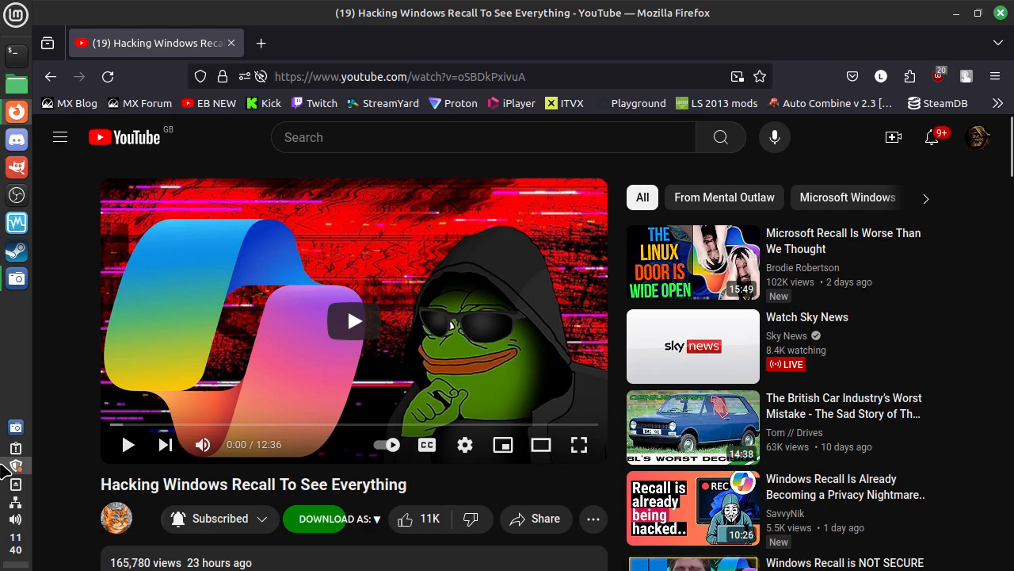
pyautogui.scroll(-3)
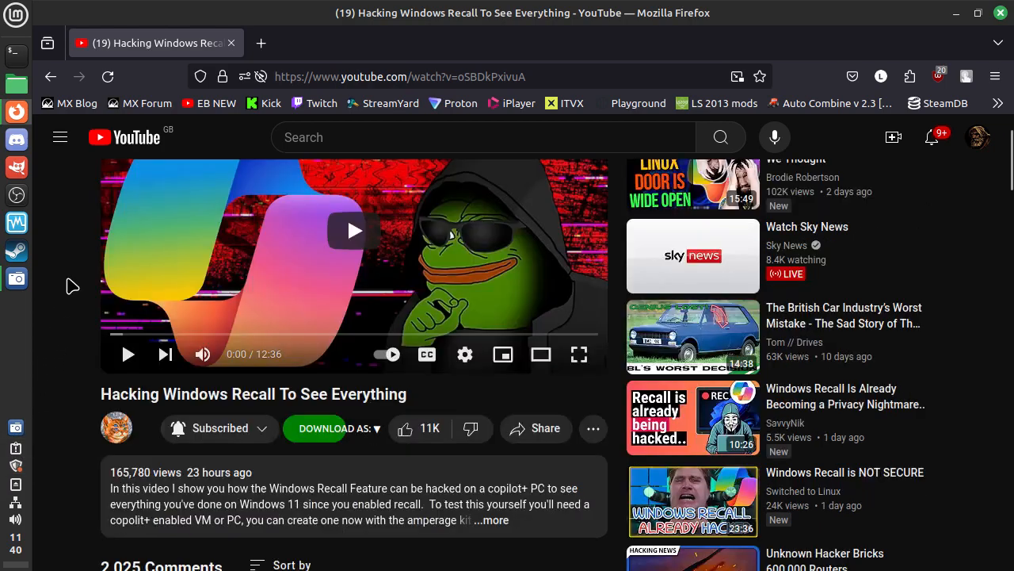
pyautogui.scroll(3)
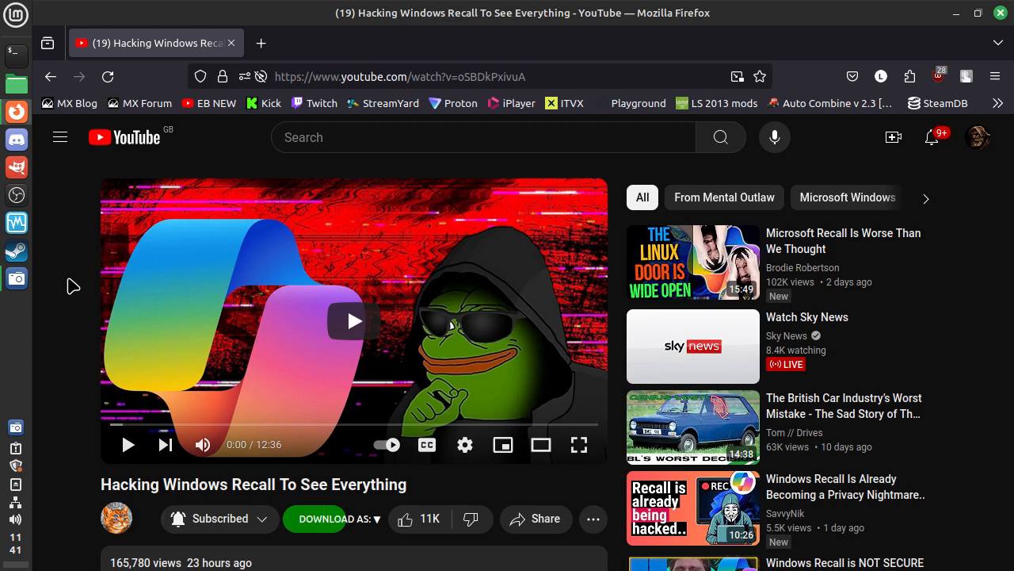
pyautogui.moveTo(59, 319)
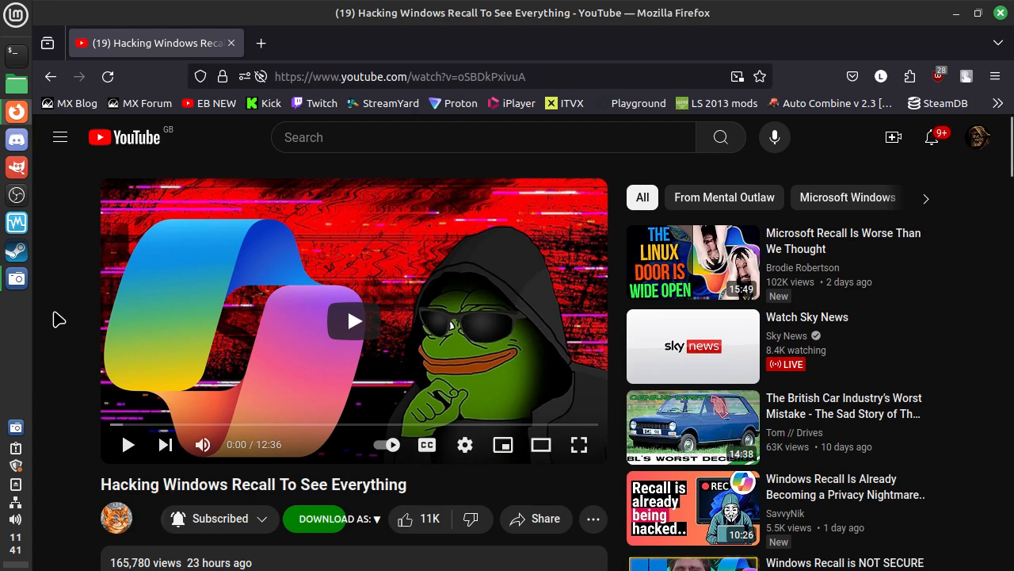
pyautogui.moveTo(56, 336)
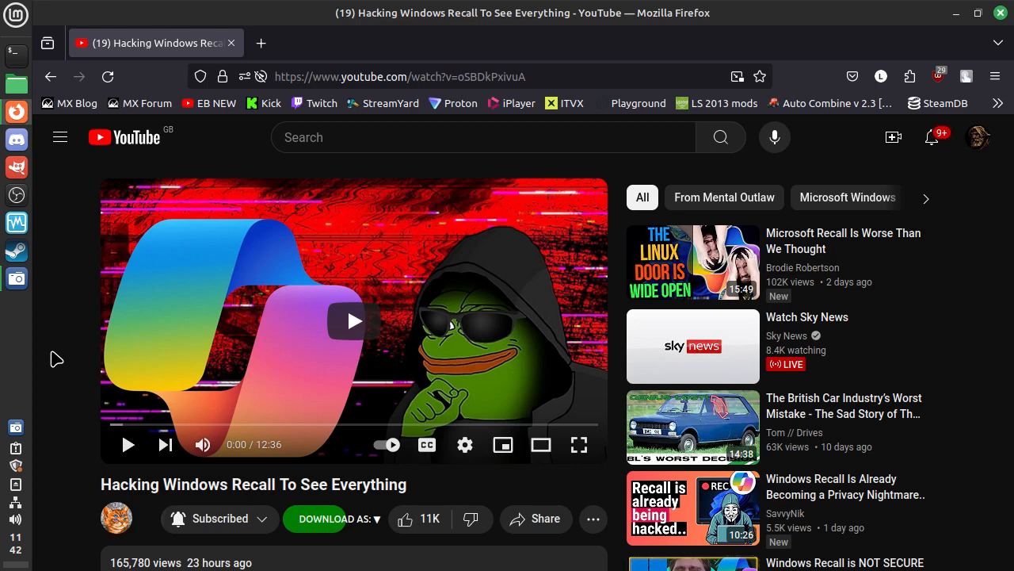
pyautogui.moveTo(16, 278)
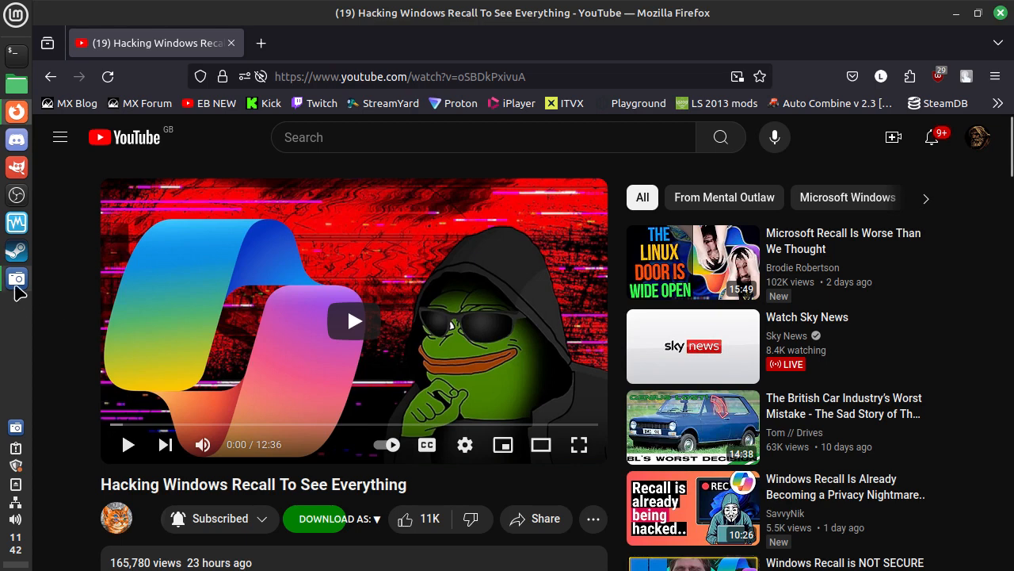